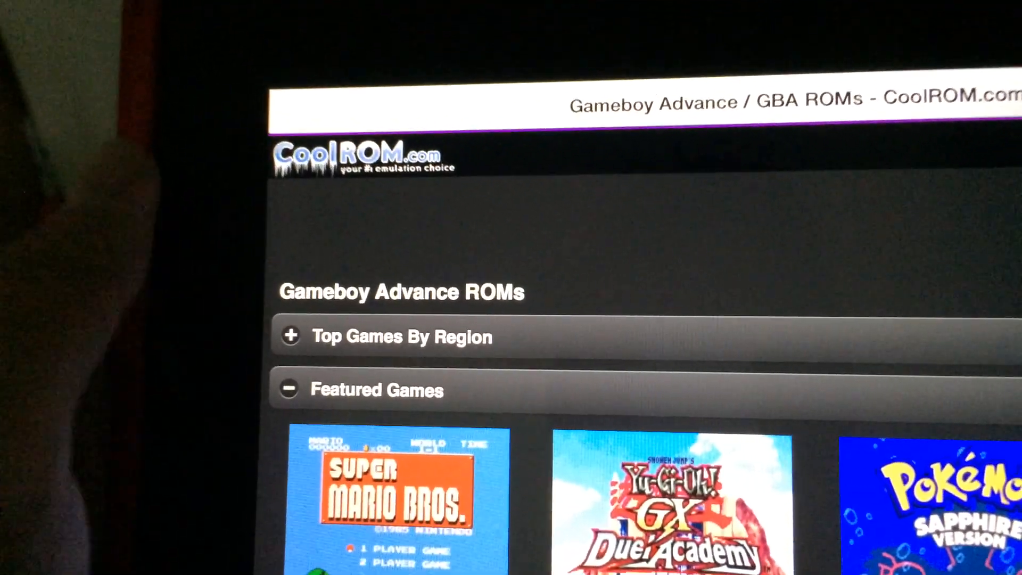
- Start downloading Pokemon Sapphire from its CoolROM page, raising the legal-ownership confirmation
{"action": "scroll", "scroll_direction": "down", "scroll_amount": 3}
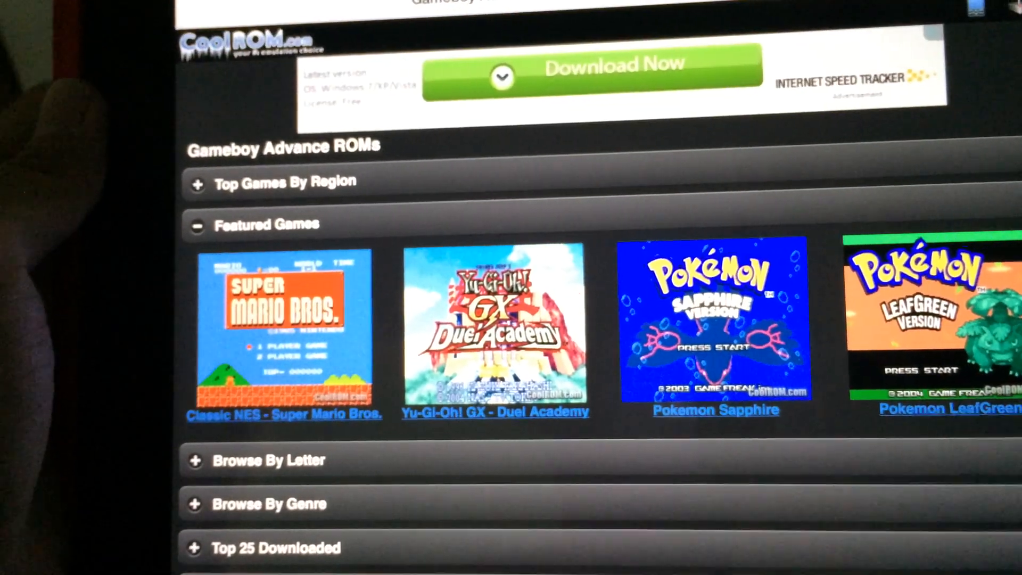
{"action": "left_click", "coordinate": [715, 408]}
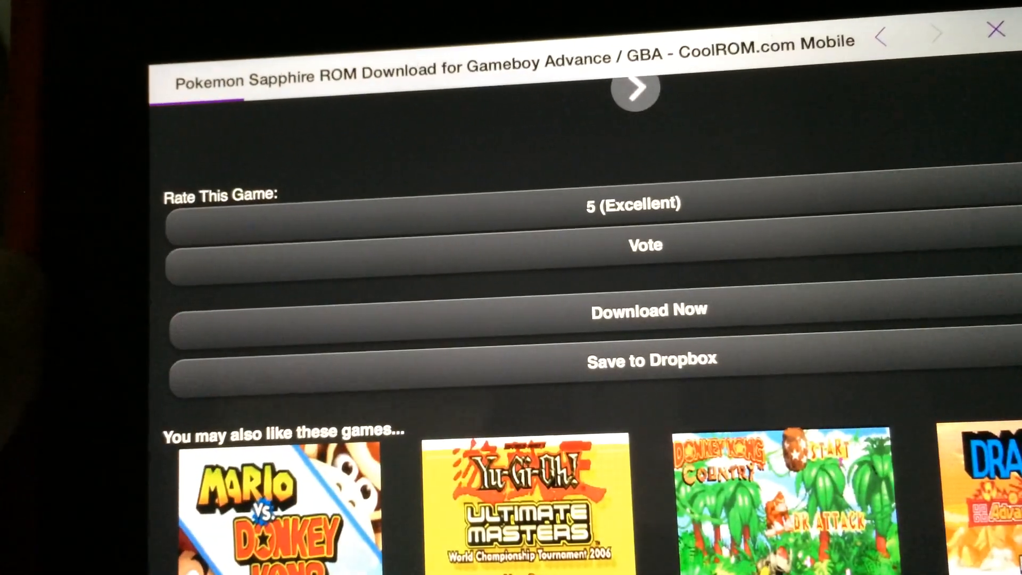
{"action": "left_click", "coordinate": [648, 311]}
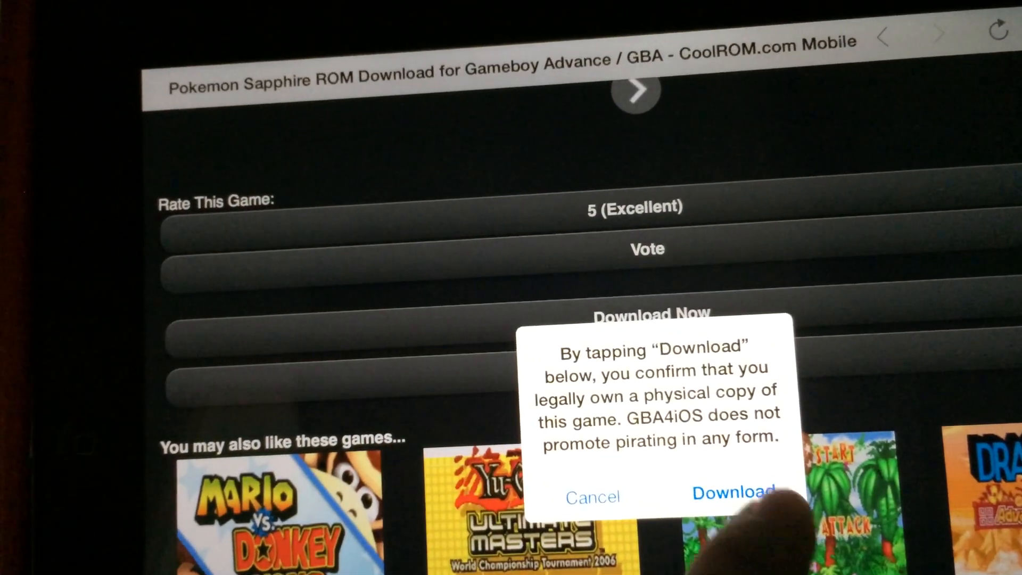